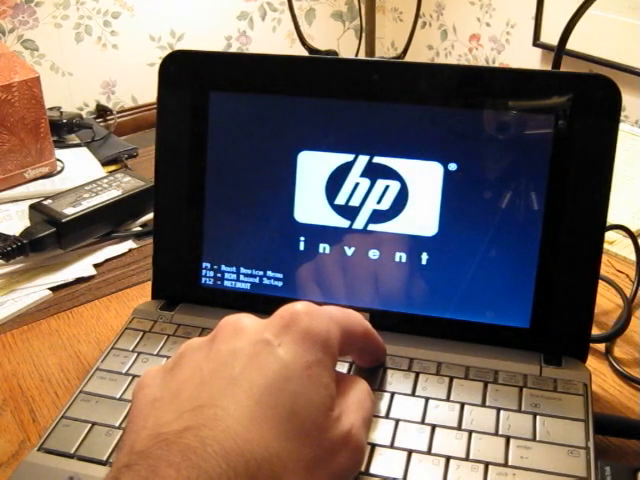
# - Bring up the HP Boot Device Menu with F9 during the startup screen
pyautogui.press('f9')
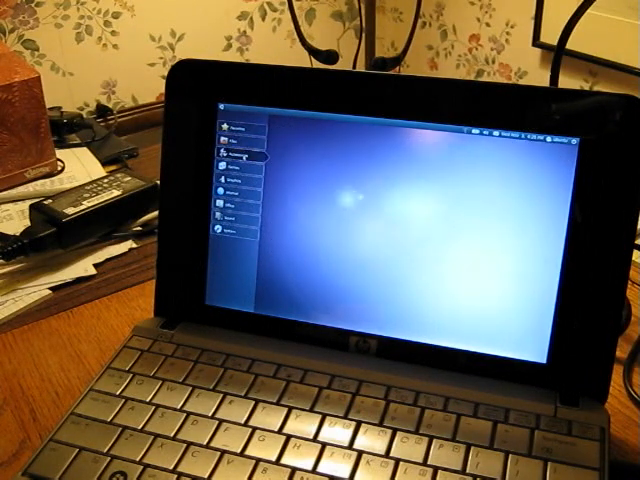
# - View the Games, Internet, and Office application categories in the netbook launcher
pyautogui.click(235, 157)
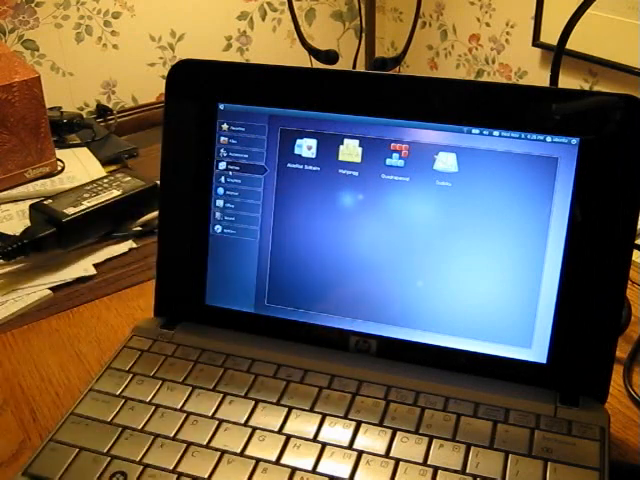
pyautogui.click(395, 165)
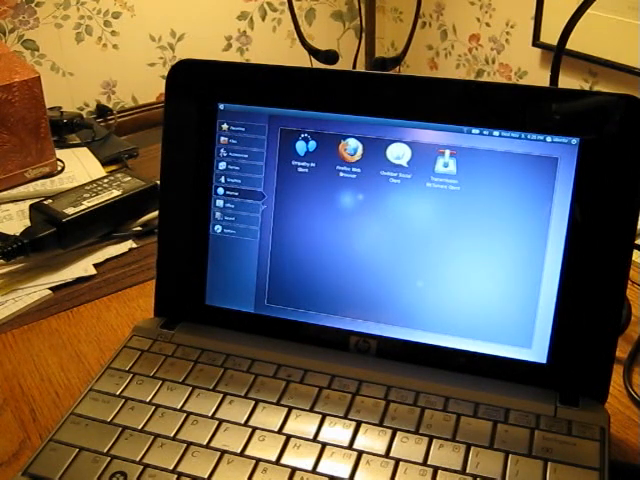
pyautogui.click(222, 203)
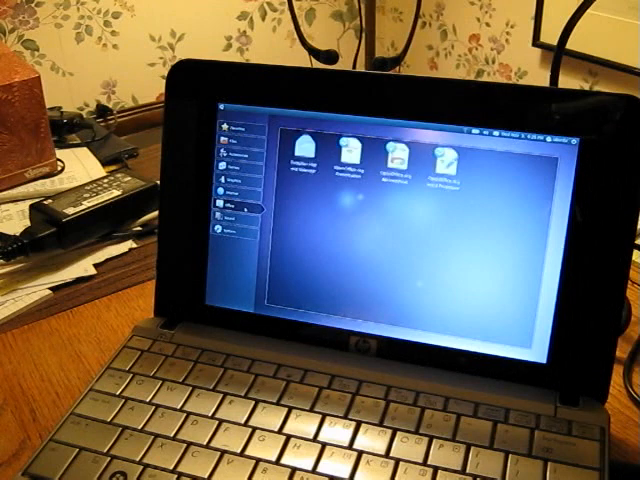